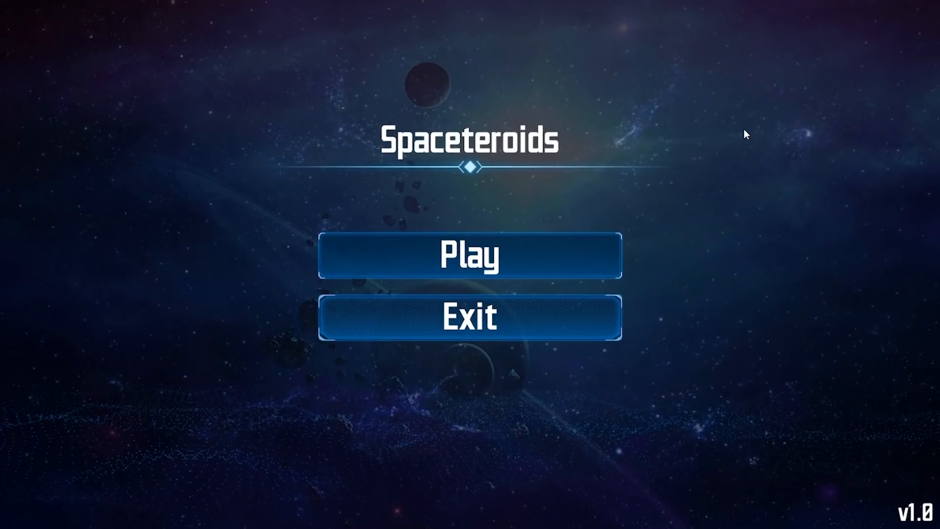
Play a Spaceteroids round to Game Over with a score of 3, then exit
click(469, 254)
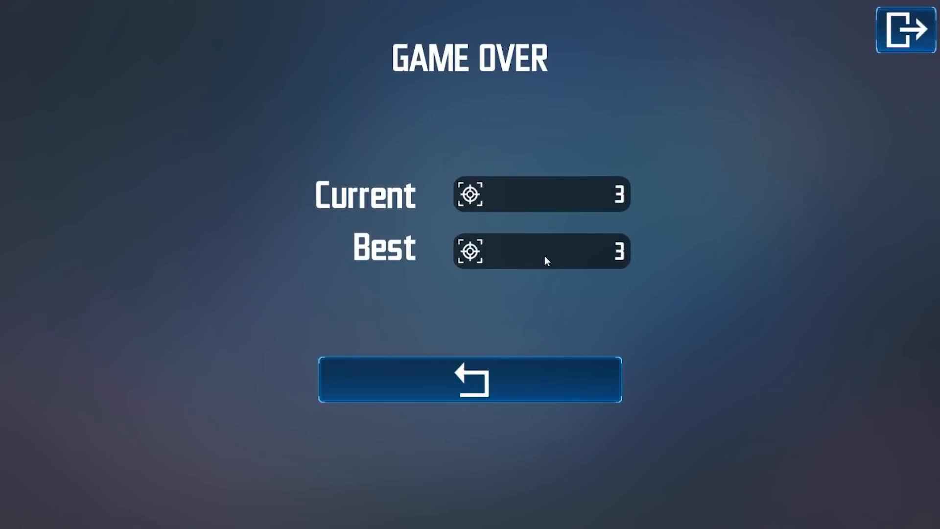
click(470, 380)
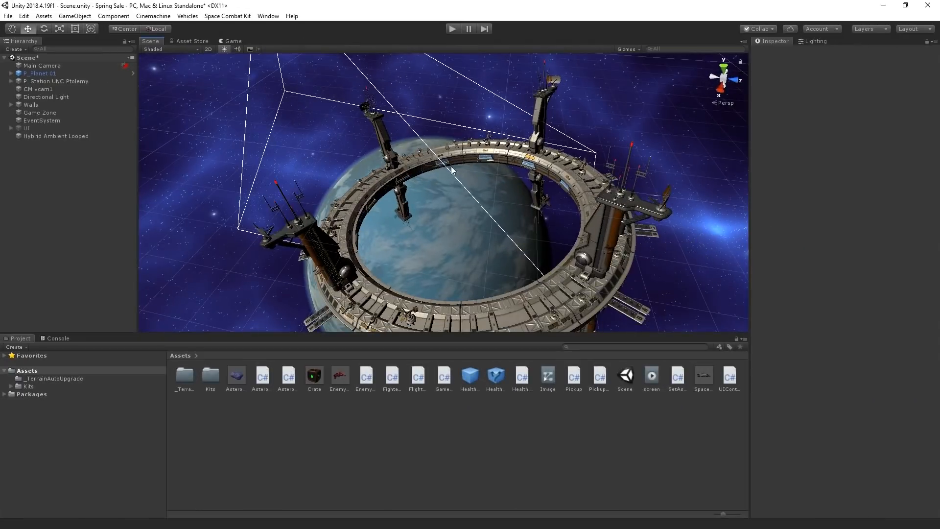
Orbit the Scene view around the space station
drag(452, 170, 588, 91)
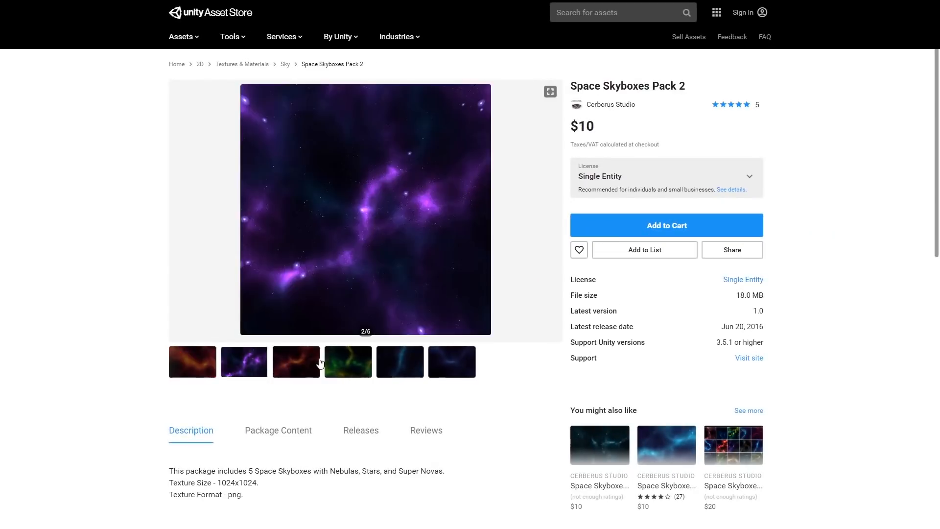
View the fourth, fifth and sixth Space Skyboxes Pack 2 gallery previews
click(348, 361)
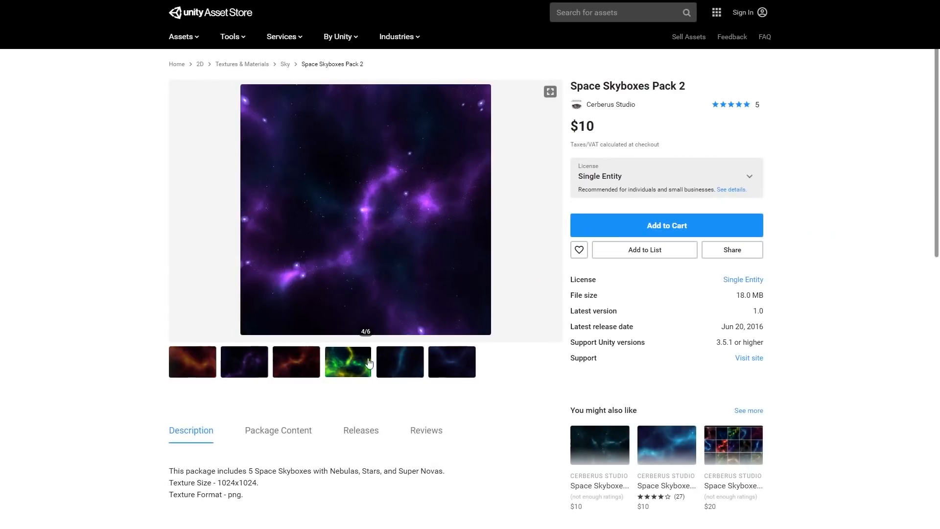
click(399, 360)
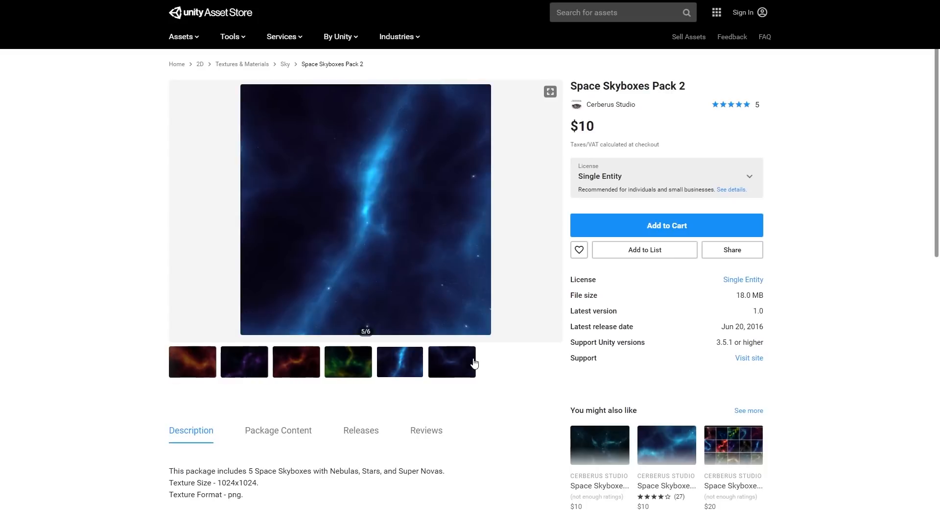
click(451, 361)
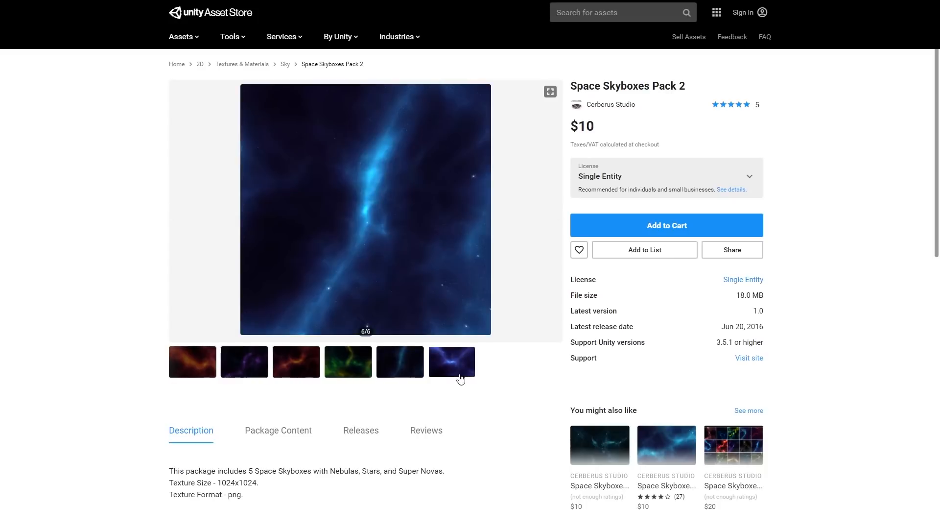
click(451, 361)
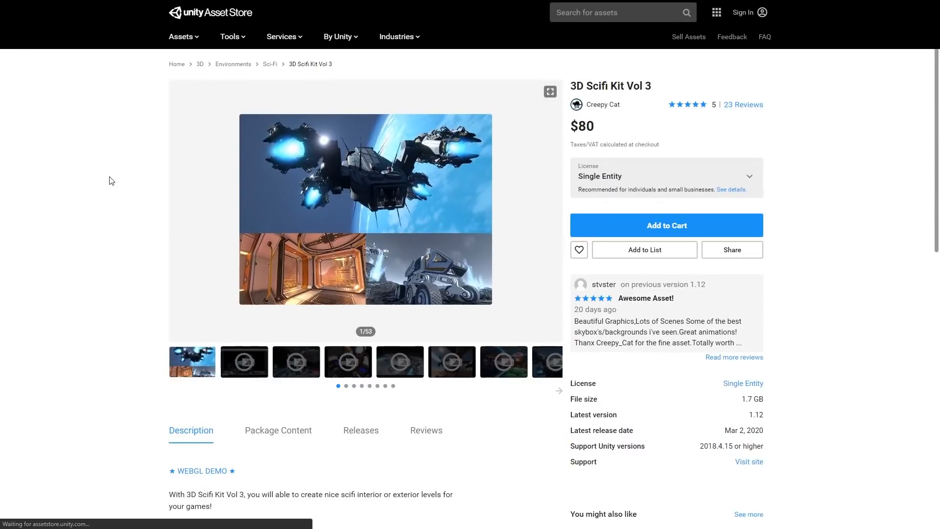
Scroll the 3D Scifi Kit Vol 3 description and view another gallery preview
scroll(down, 3)
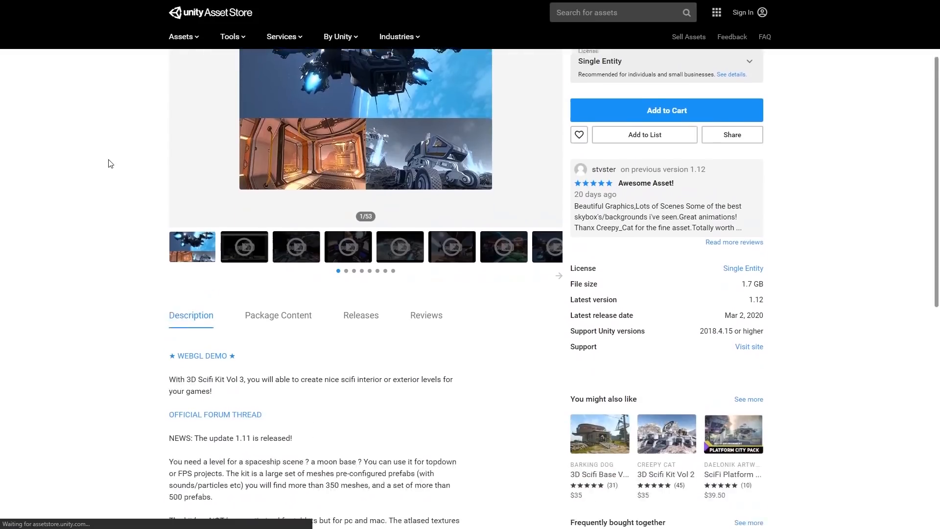
scroll(down, 3)
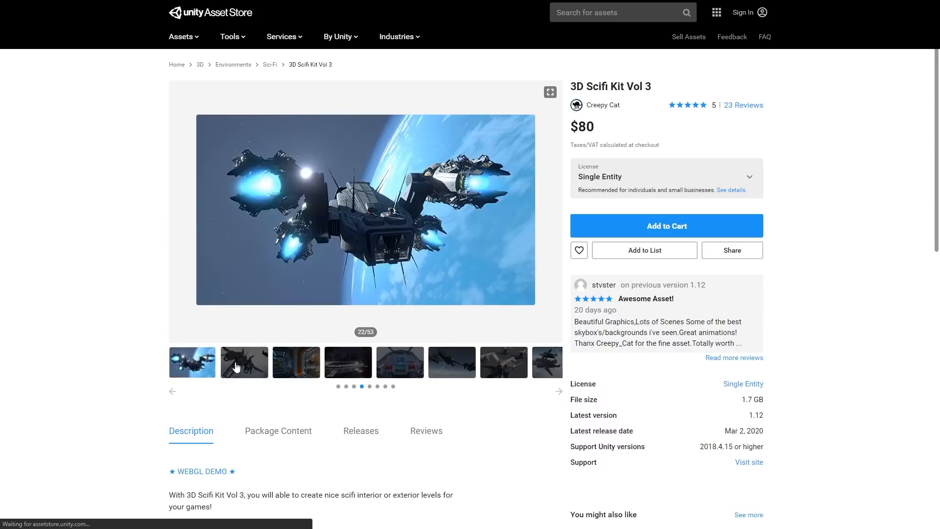
click(399, 362)
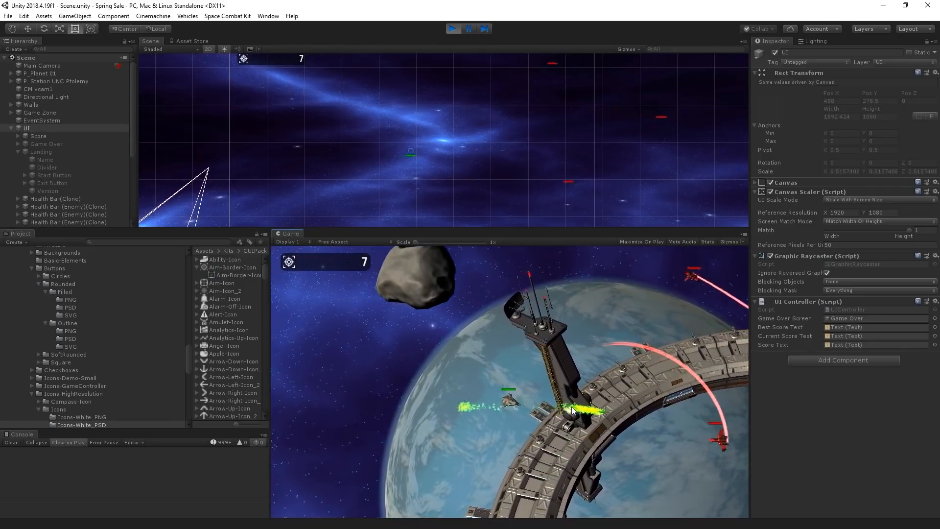
Open the SCK_CapitalShipDemo scene and run it in Play mode
double_click(192, 360)
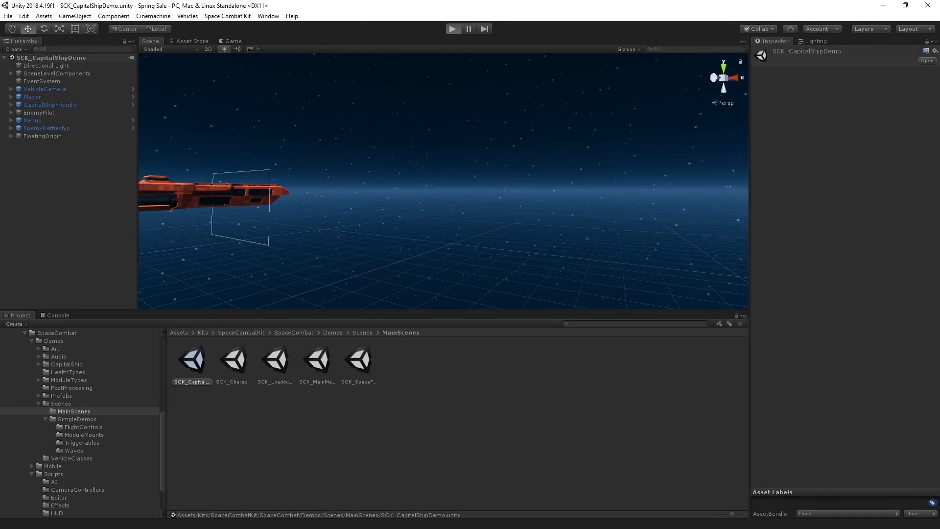
click(453, 28)
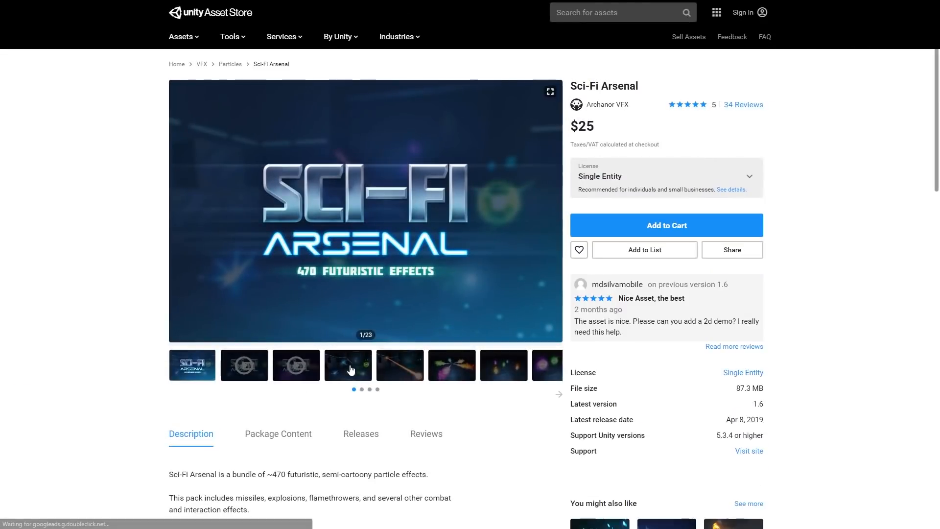
Preview Sci-Fi Arsenal effects, inspect SmokeBright in the Smoke folder, and view a UI pack preview
click(347, 365)
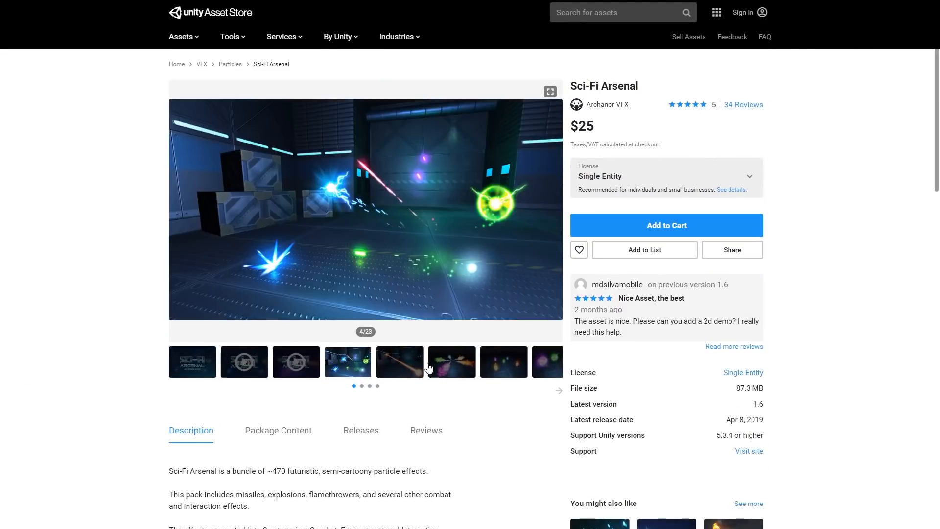
click(399, 362)
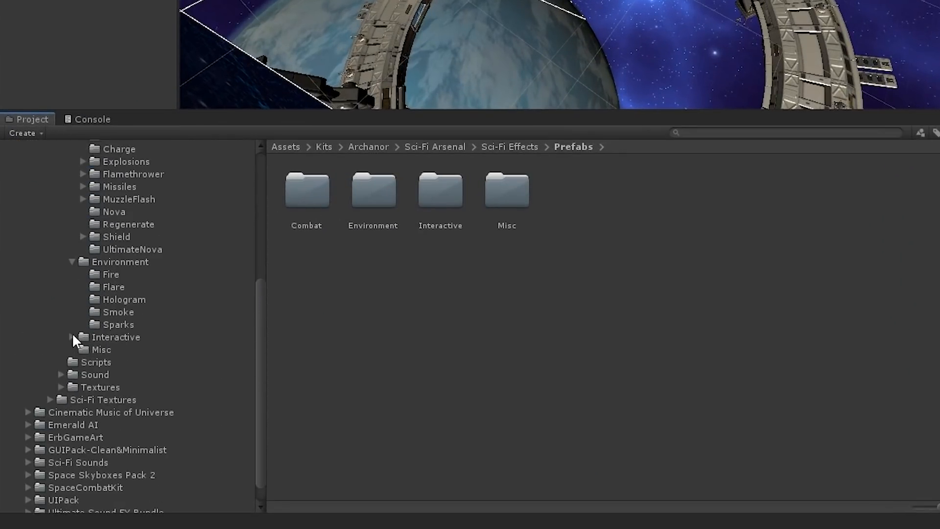
click(118, 312)
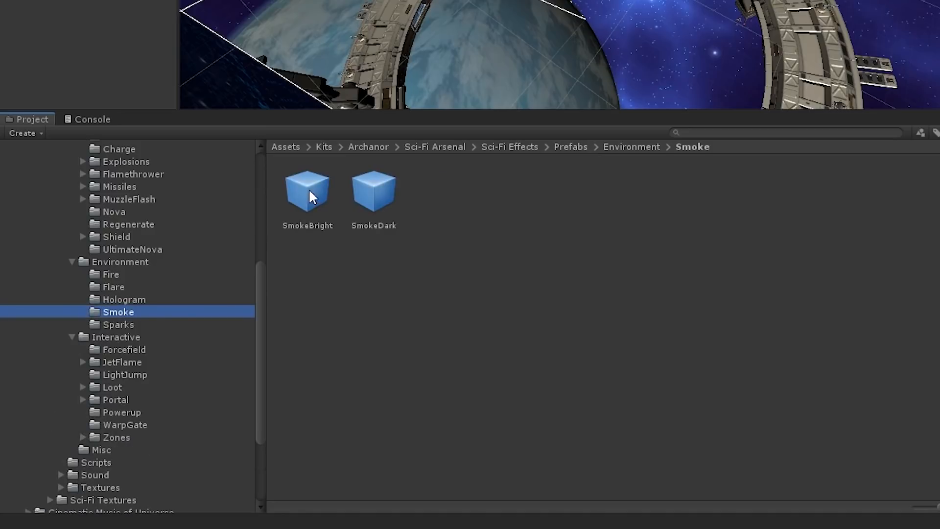
click(306, 190)
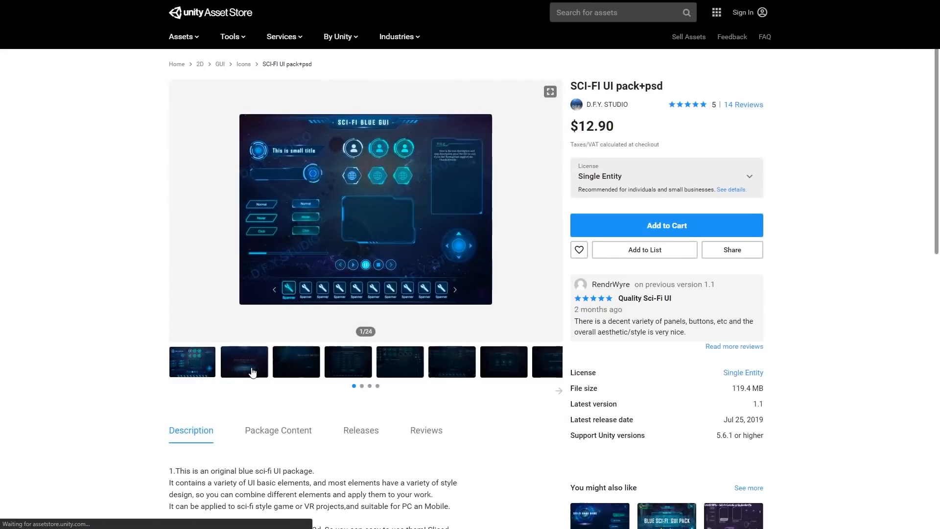
click(243, 362)
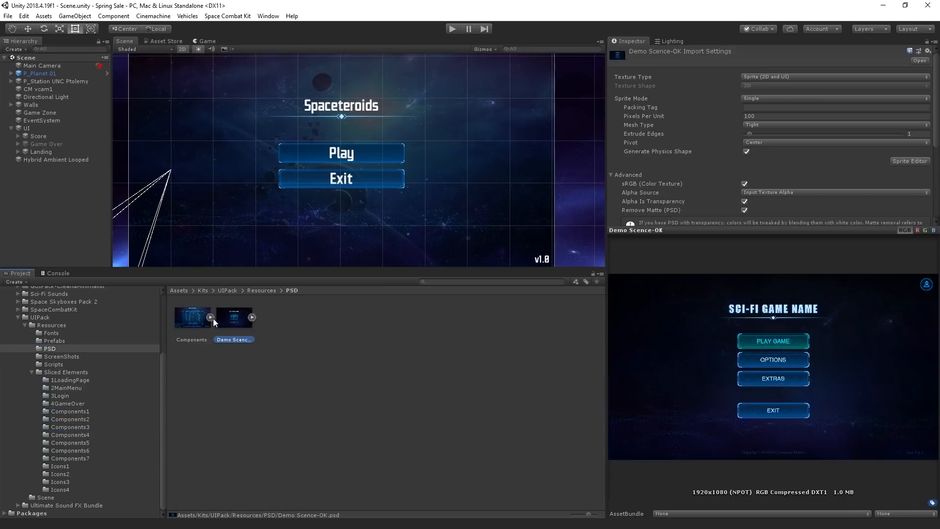
Open the Components PSD from UIPack > Resources > PSD in Photoshop
click(192, 317)
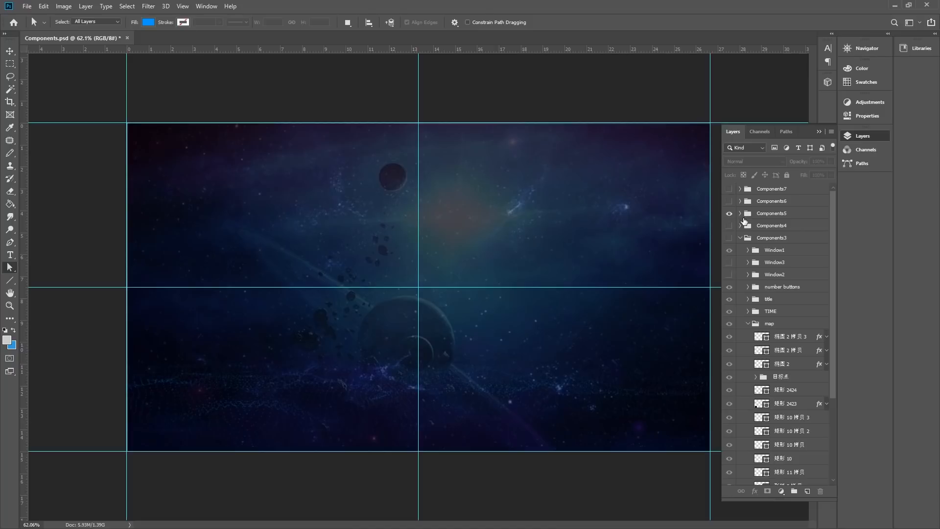
Toggle the Components5 group's visibility, then browse Clean & Minimalist GUI Pack previews
click(730, 214)
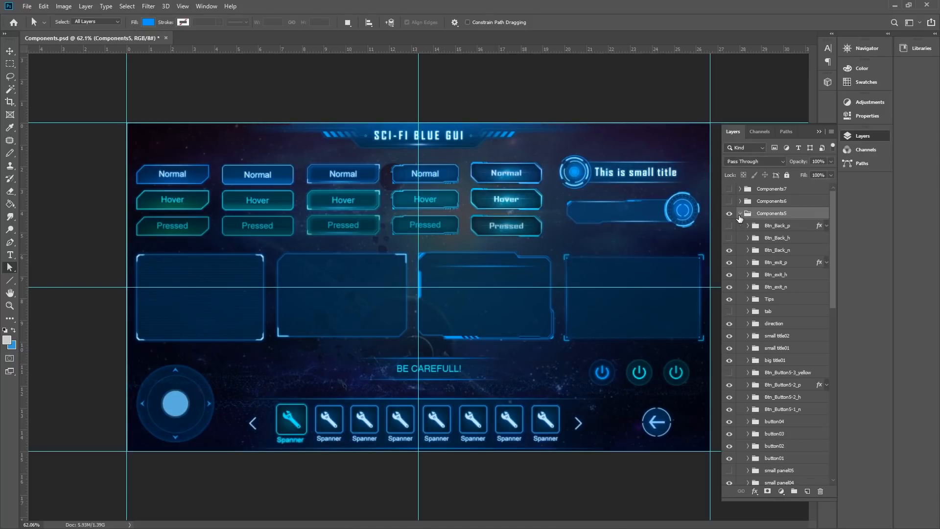
click(729, 214)
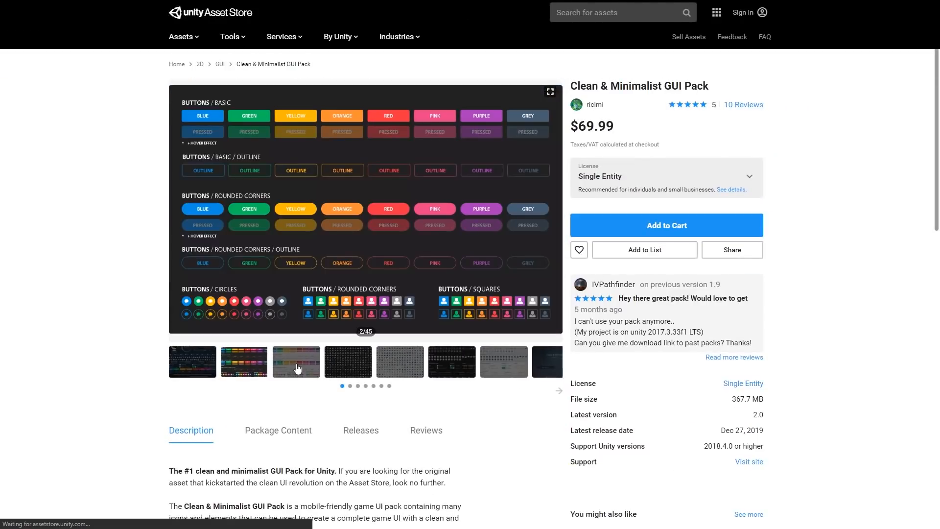
click(296, 361)
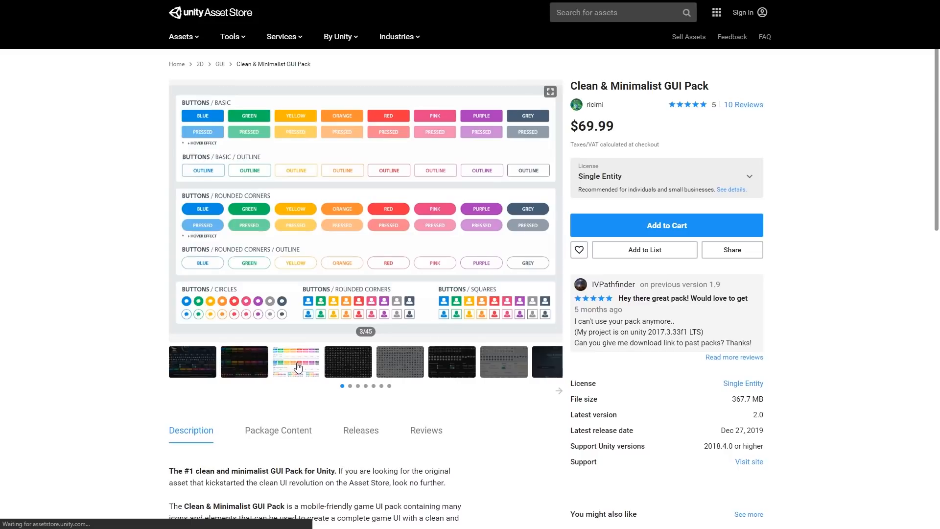
click(347, 361)
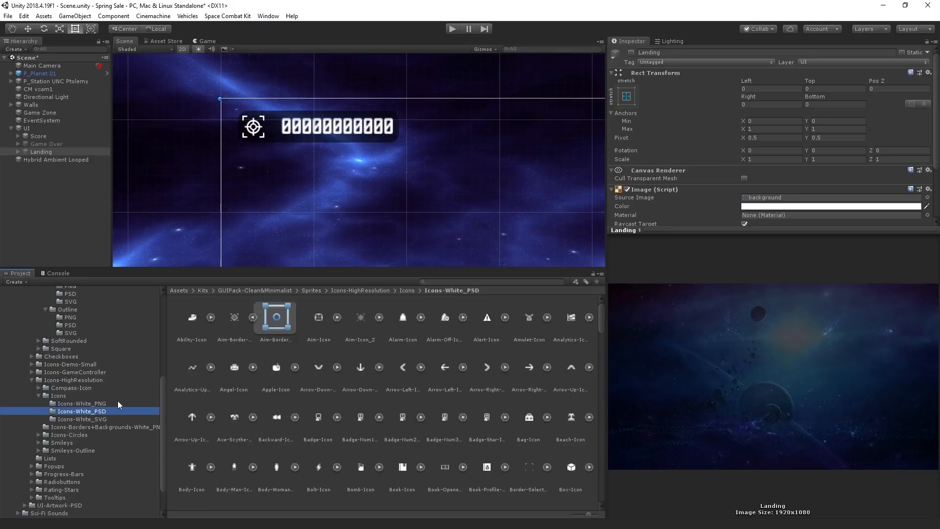
Open the Icons-White_PNG folder and preview the Alarm-Icon sprite
click(82, 403)
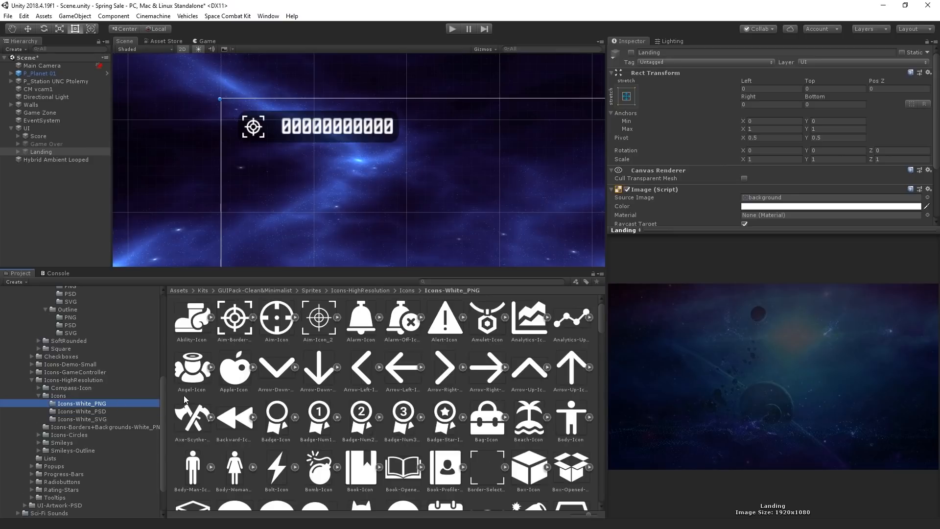
click(360, 318)
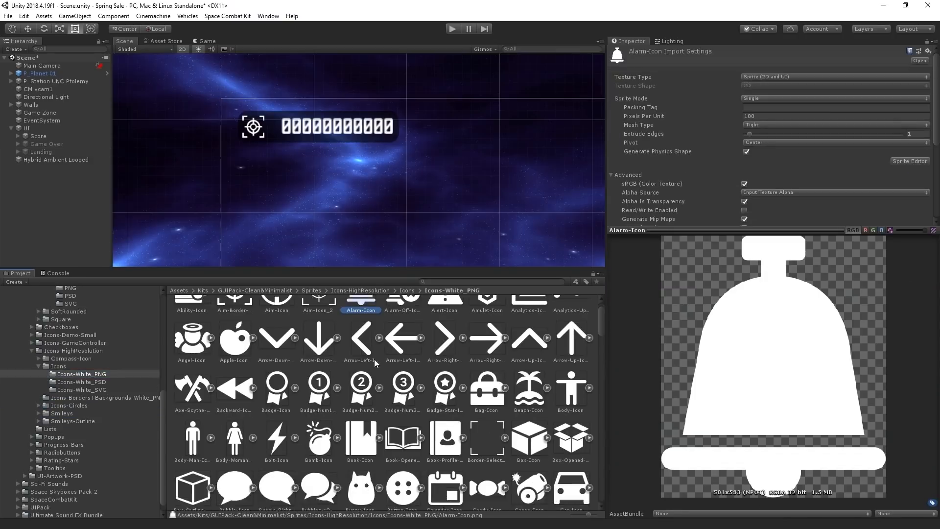
click(452, 29)
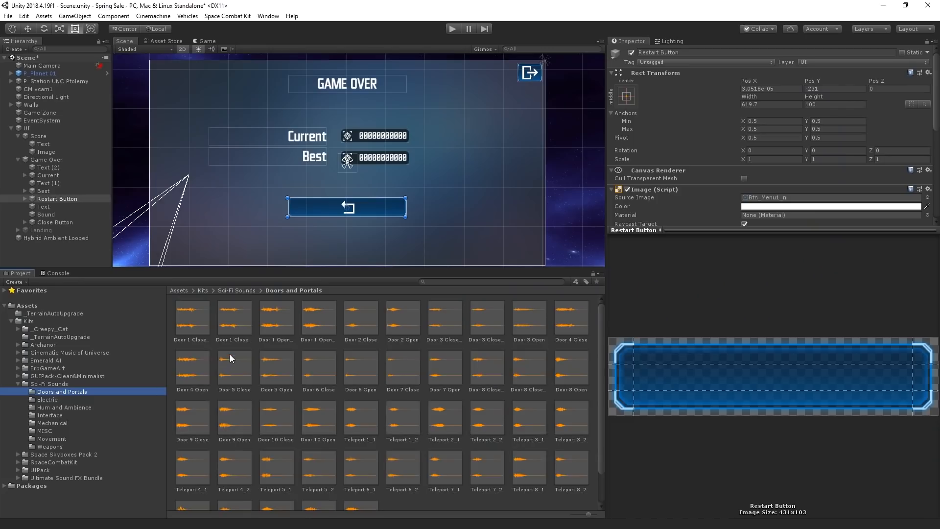
Preview the Door 5 Close and Teleport 1_1 sound clips
click(234, 366)
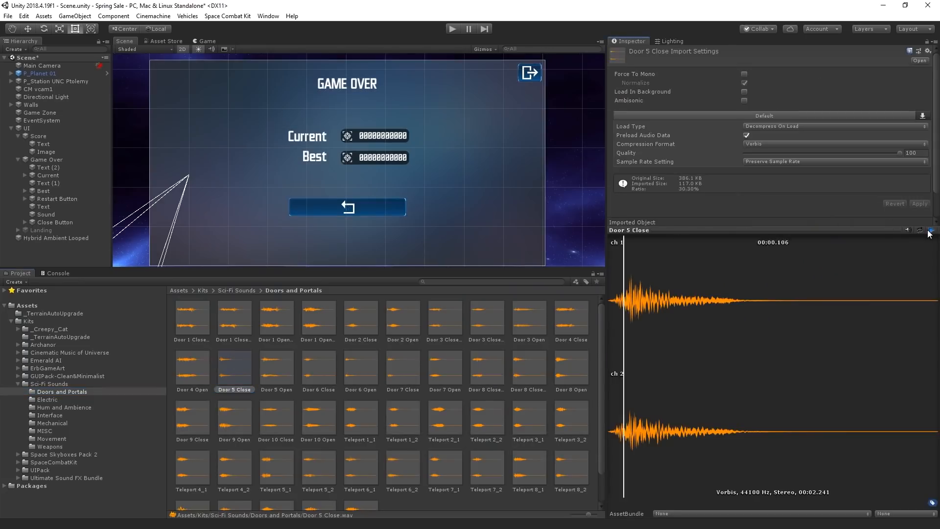
click(360, 381)
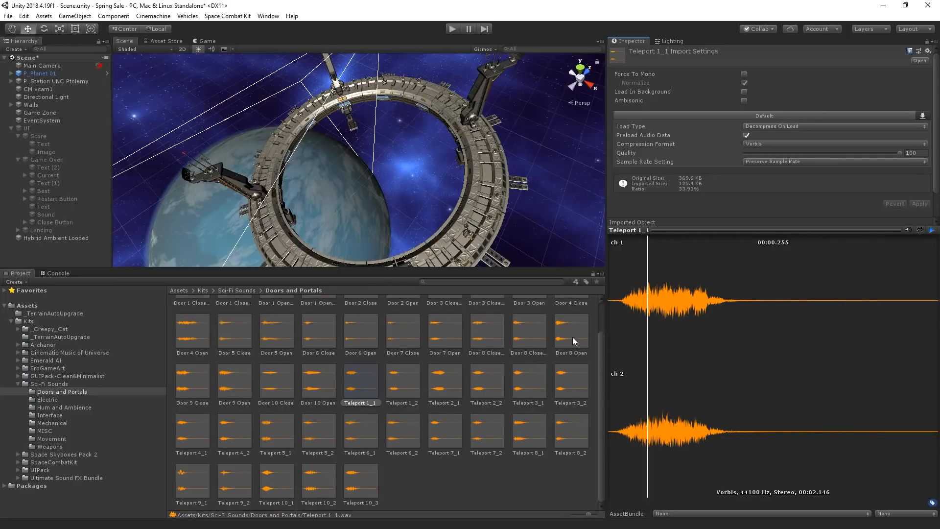